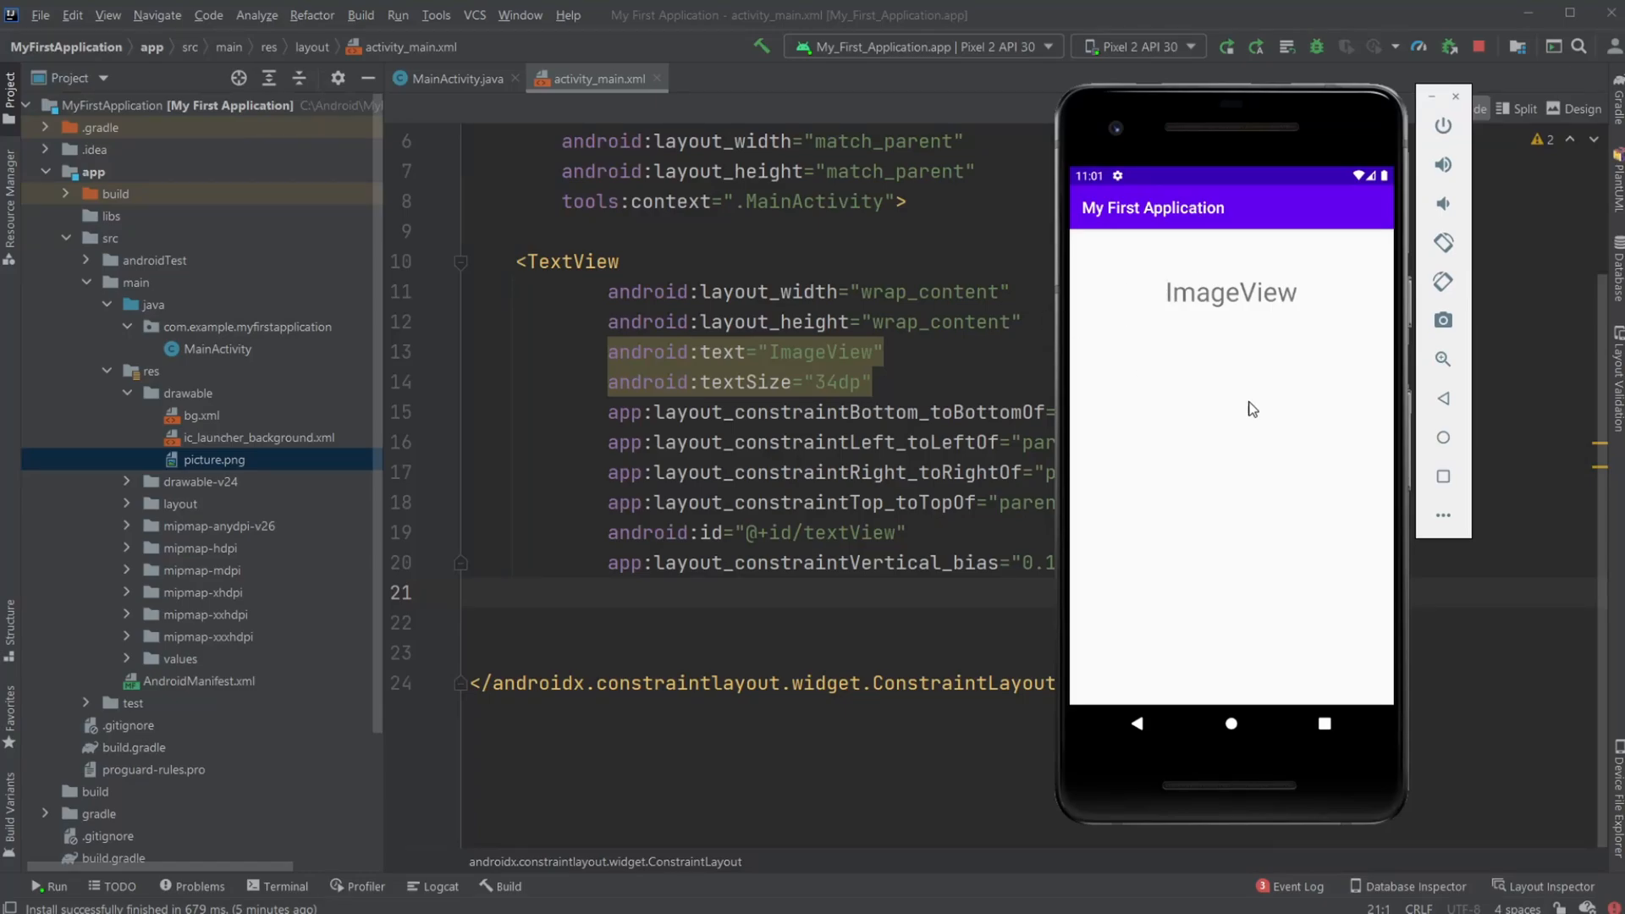
mouse_move(1125, 341)
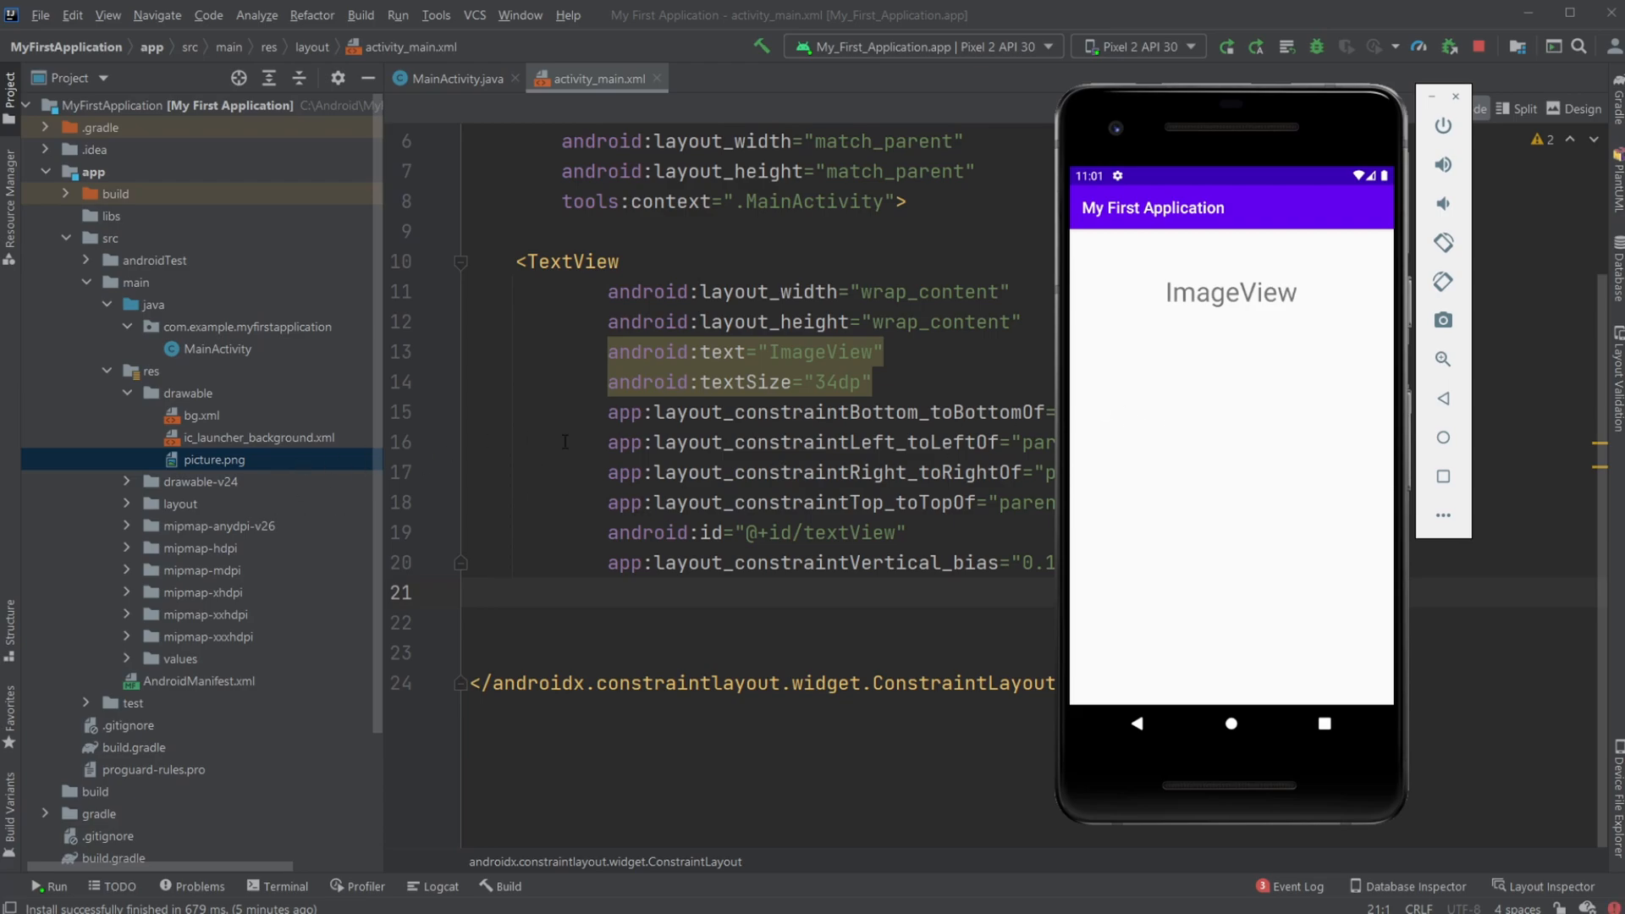
mouse_move(1253, 372)
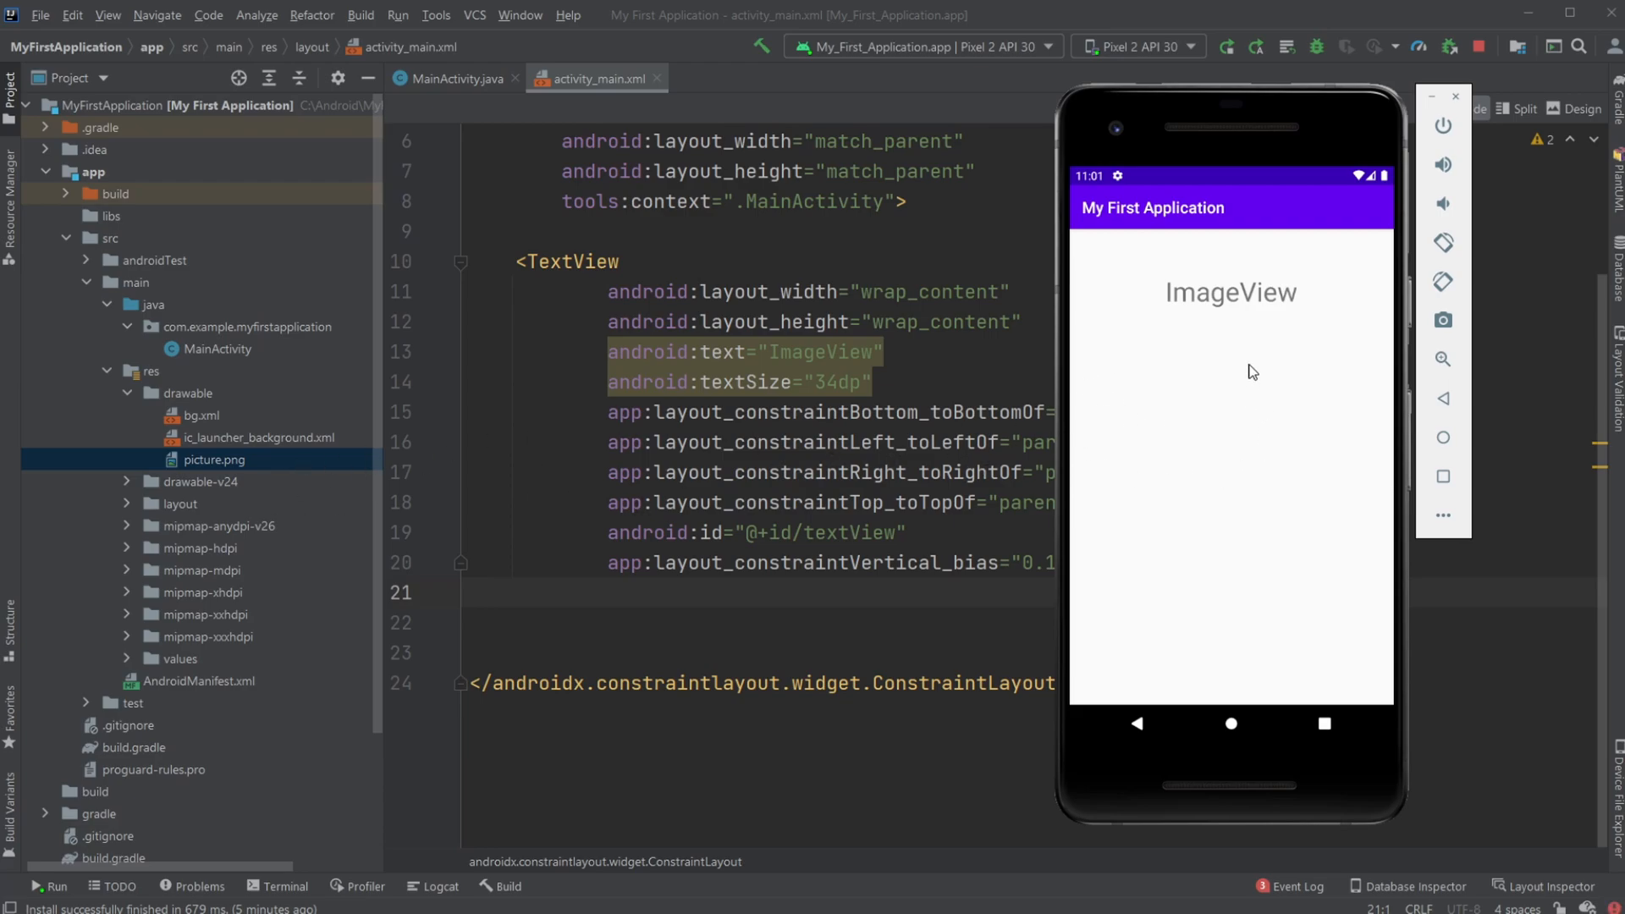
mouse_move(1245, 325)
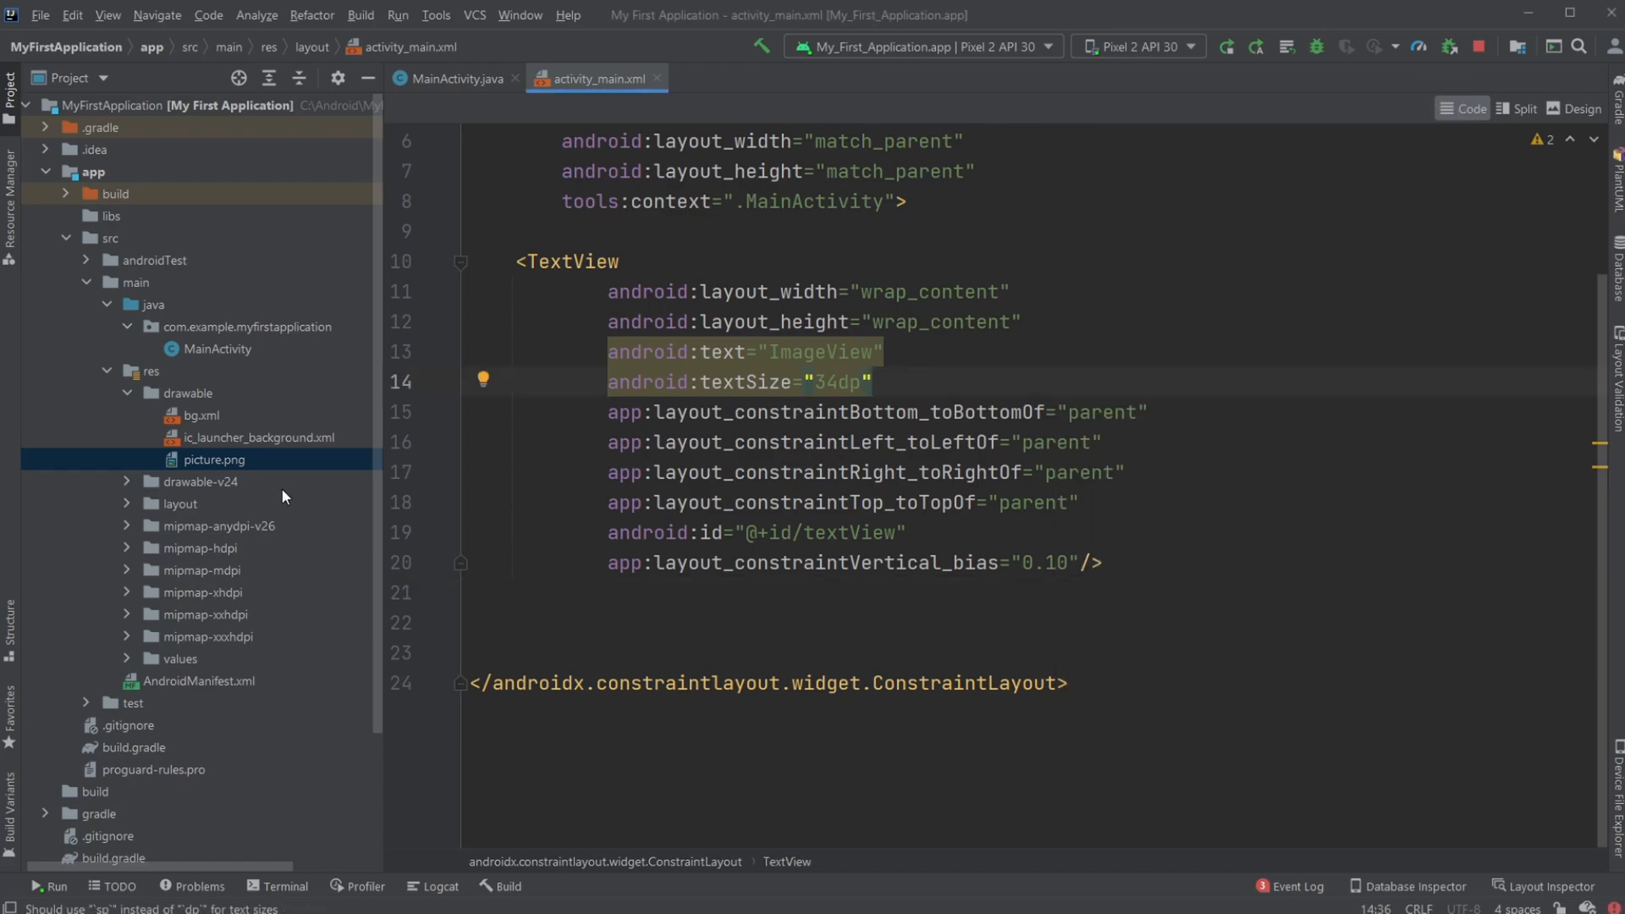
Preview picture.png from res/drawable, a 1080×1080 photo of a hand holding a waterfall print
double_click(214, 458)
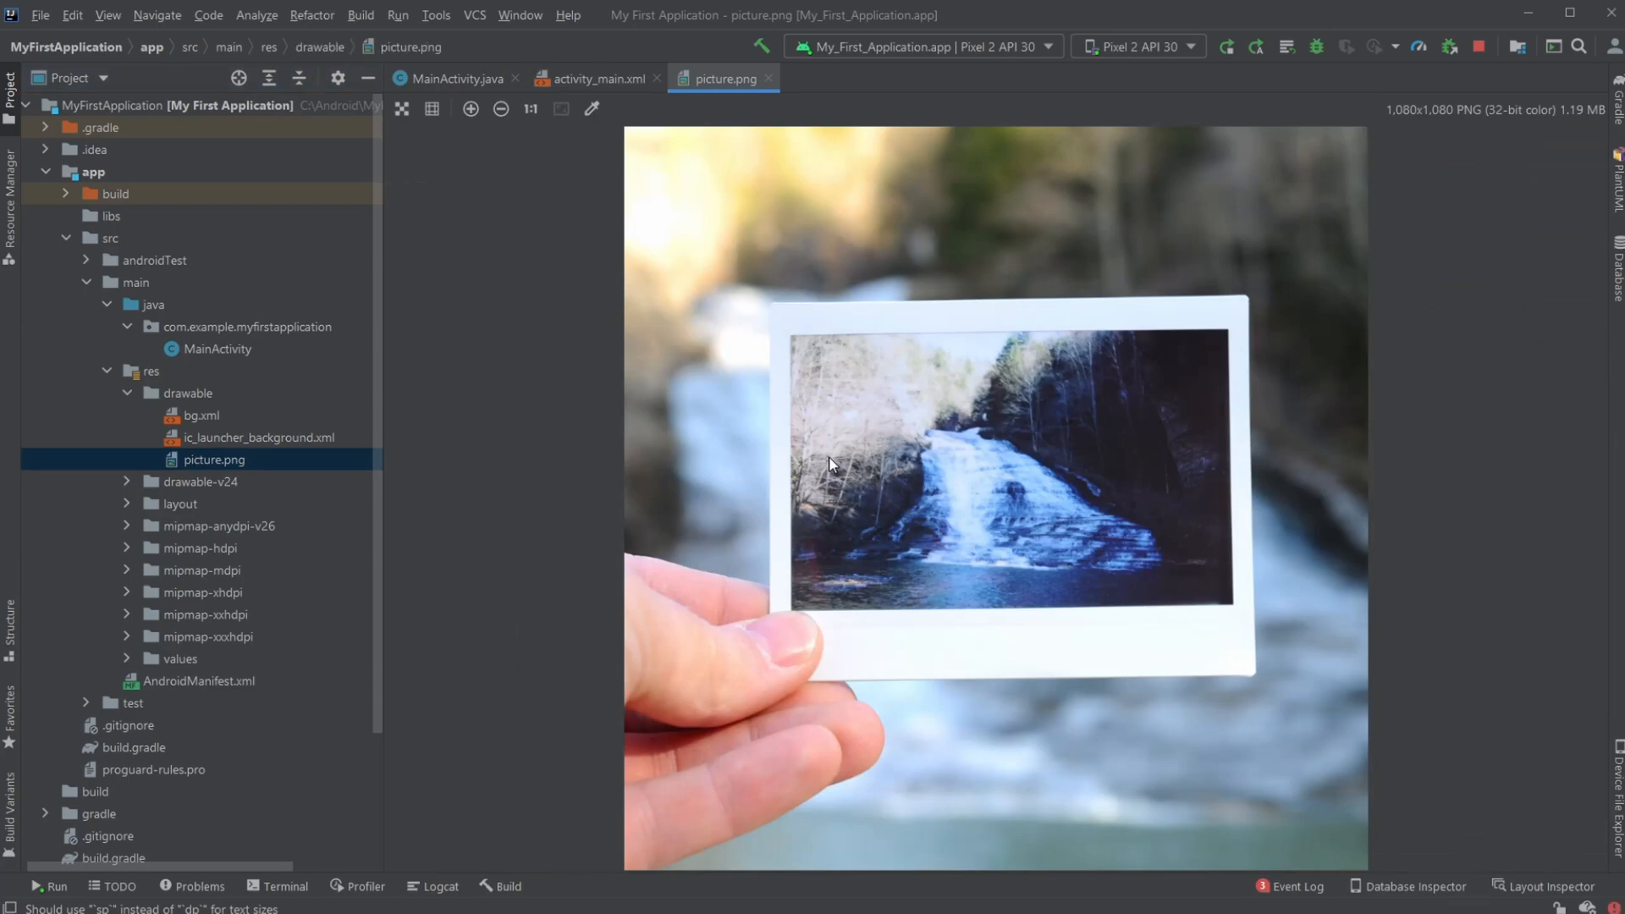
mouse_move(288, 463)
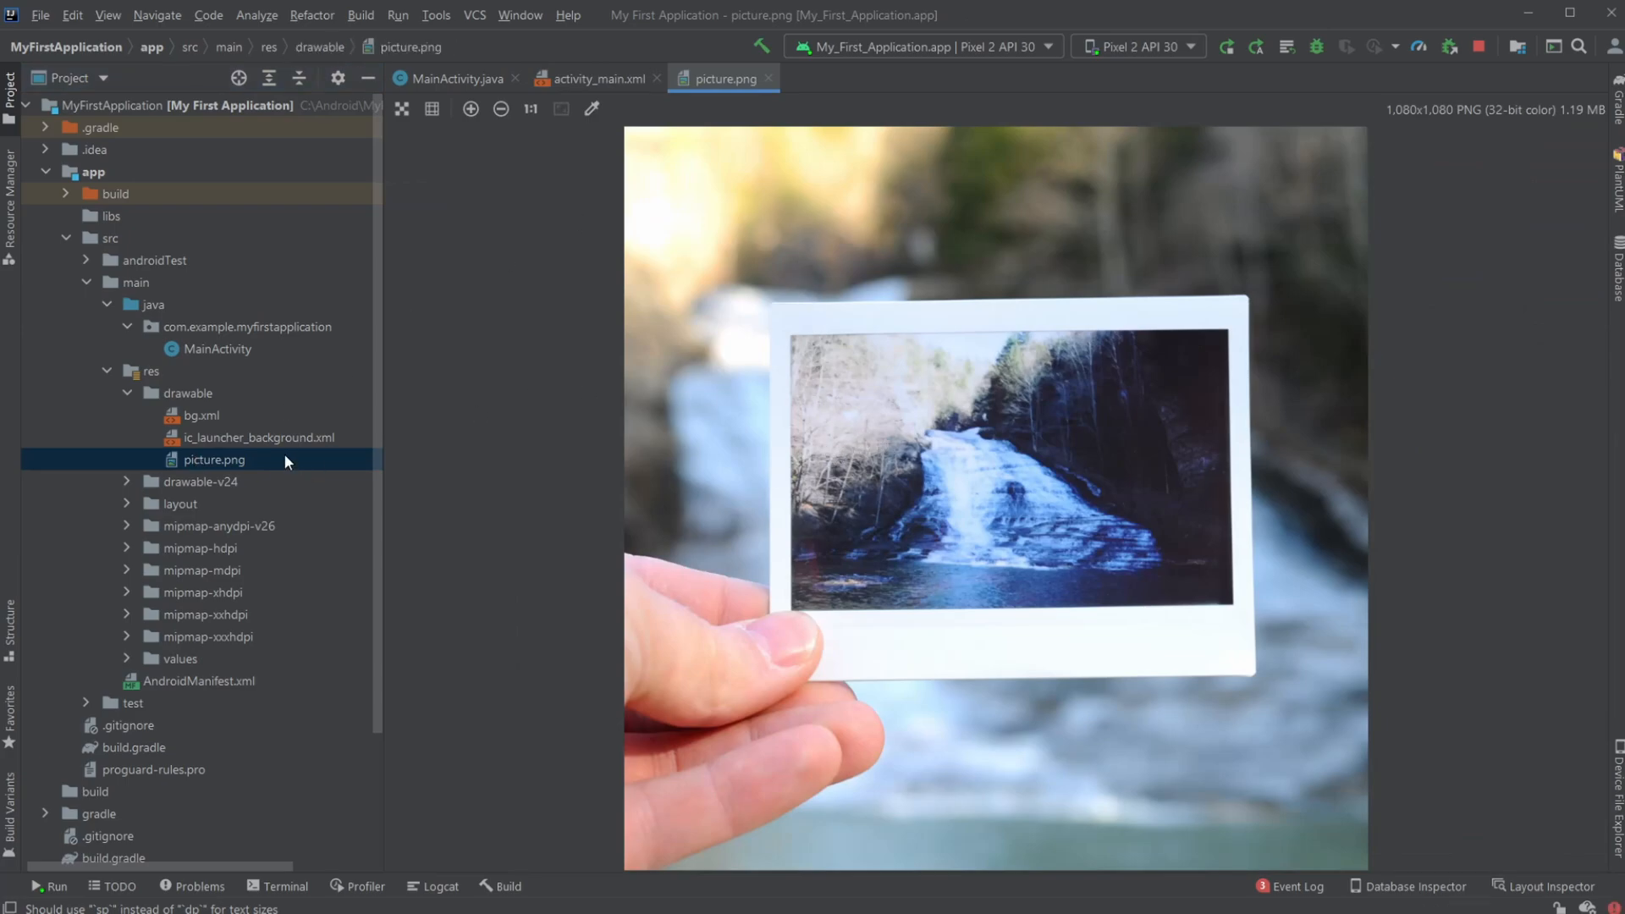
mouse_move(142, 376)
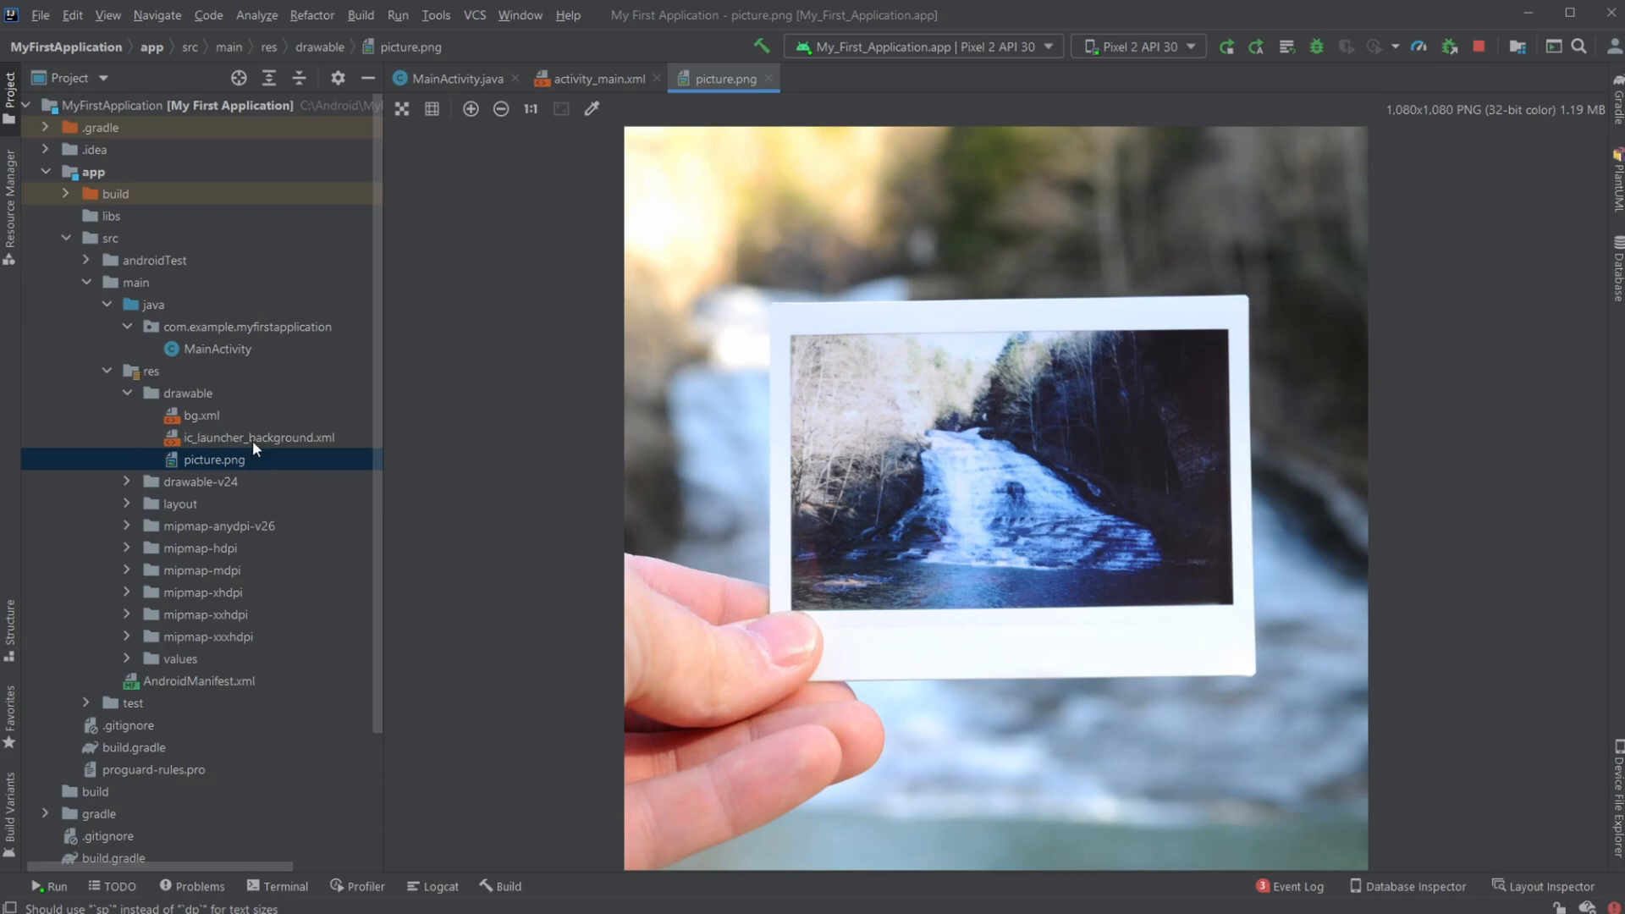
mouse_move(767, 80)
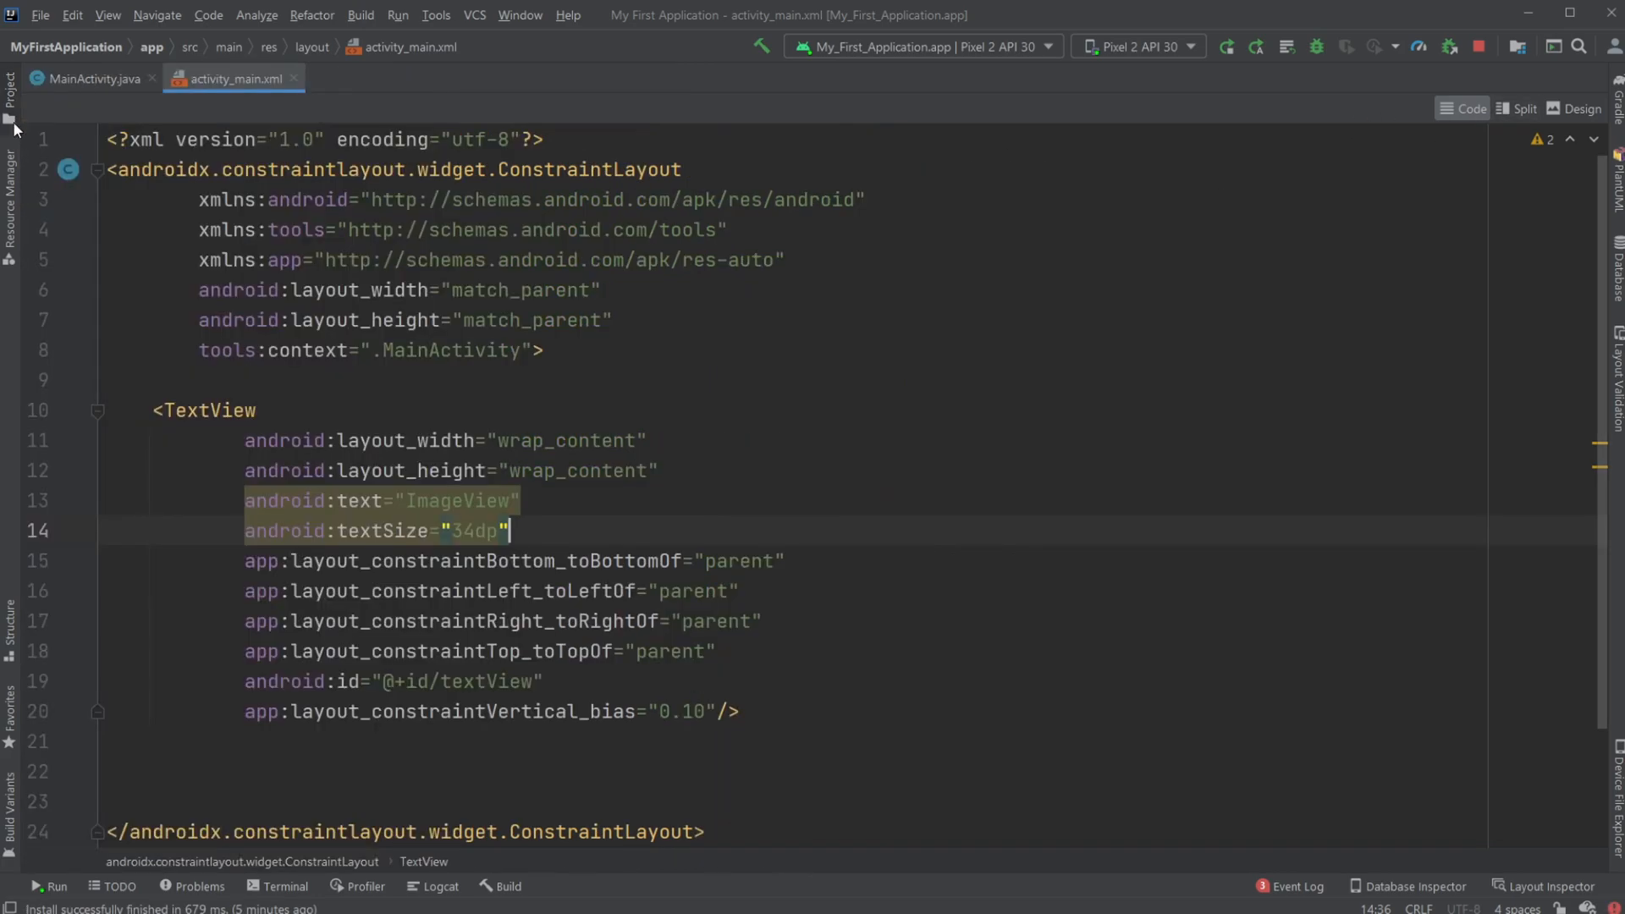
Show the design preview beside the code and start an ImageView element below the TextView
left_click(1515, 108)
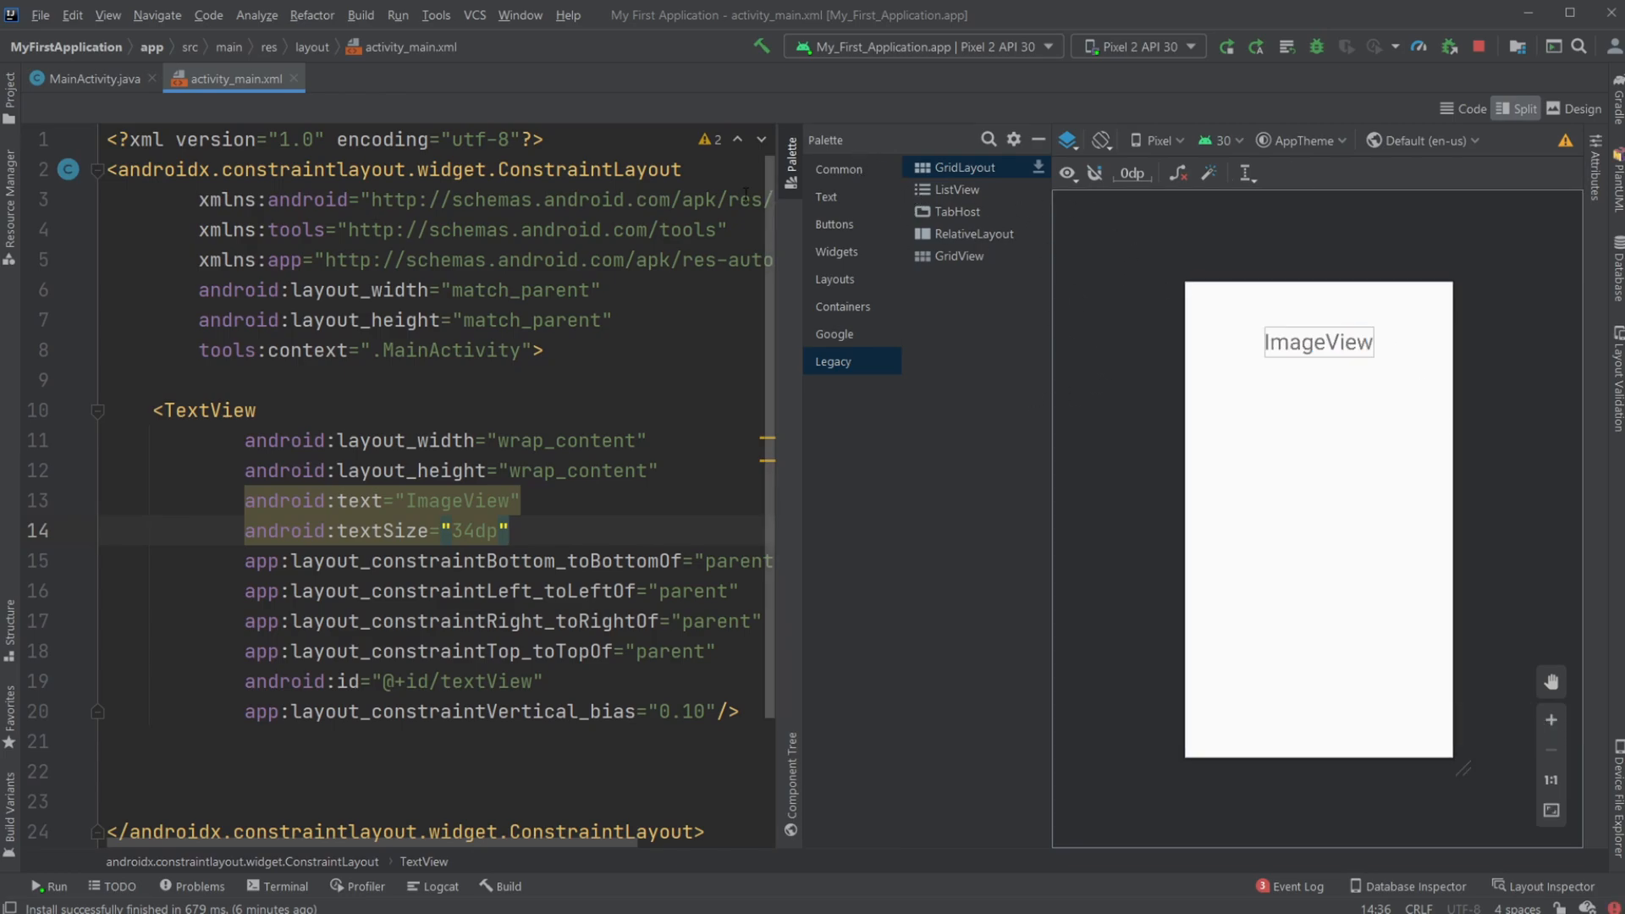
scroll("down", 3)
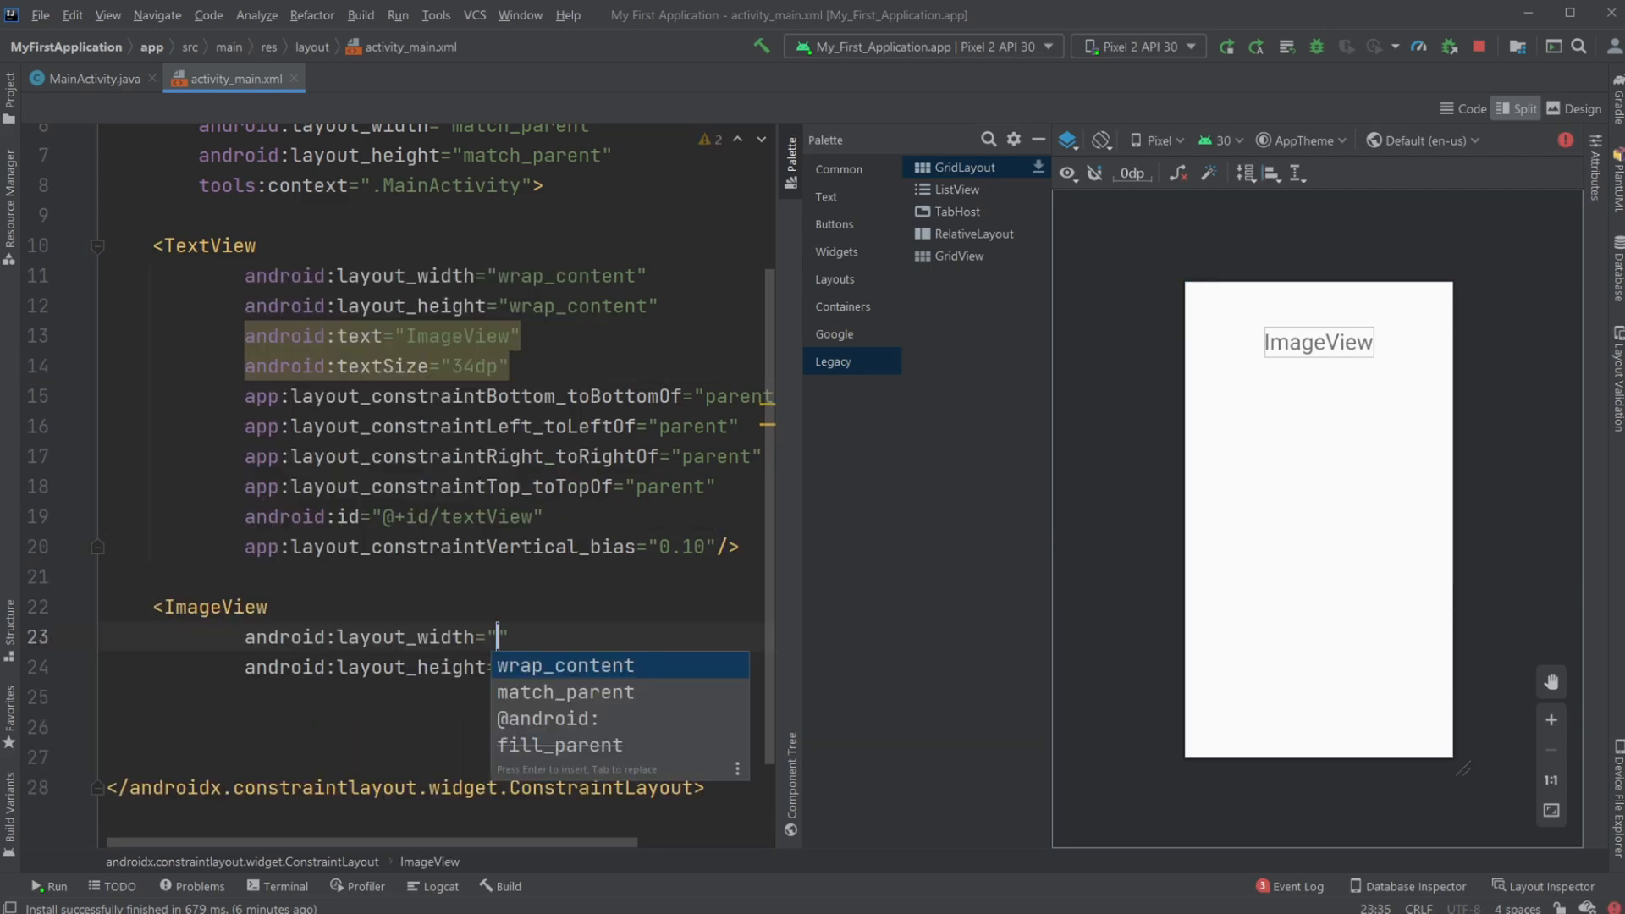
type("250")
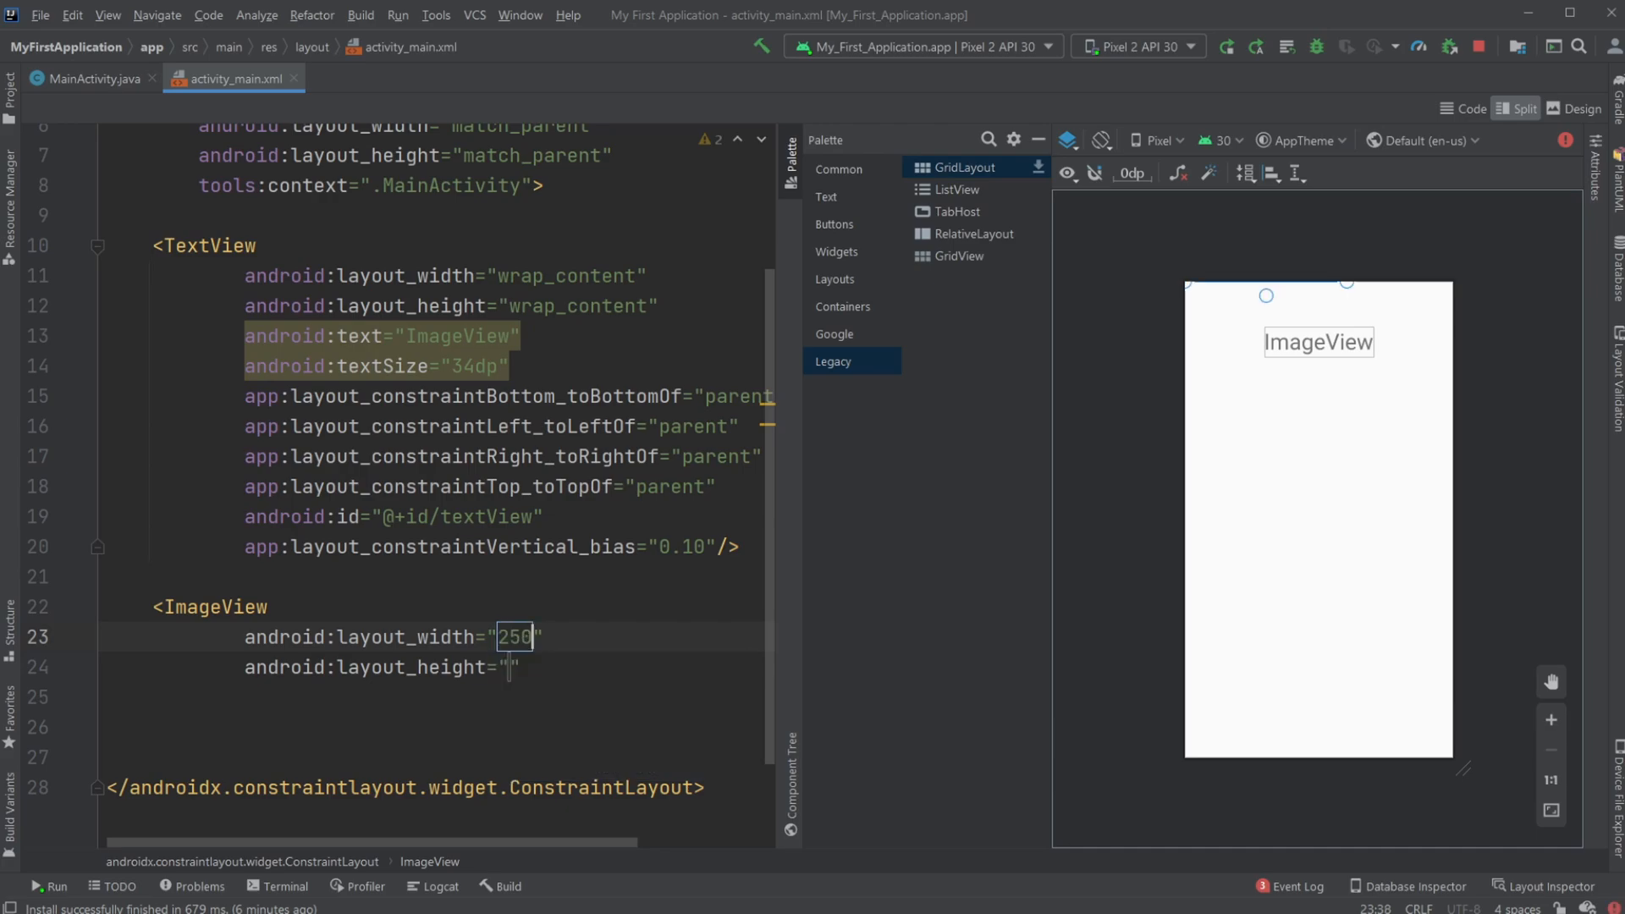
type("dp")
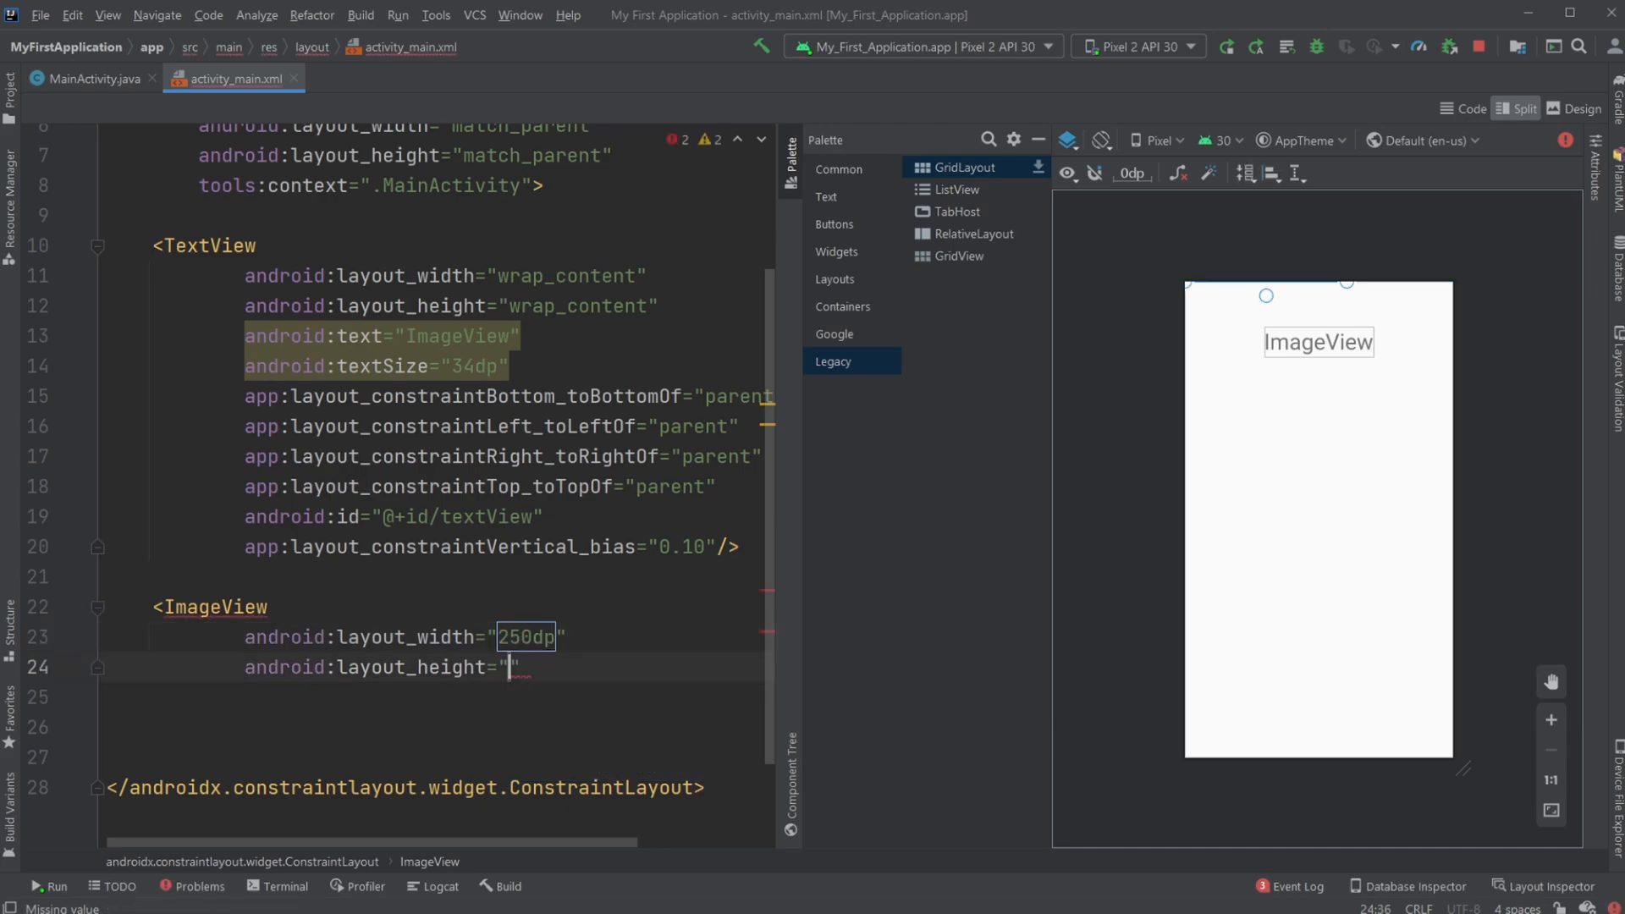
type("250dp")
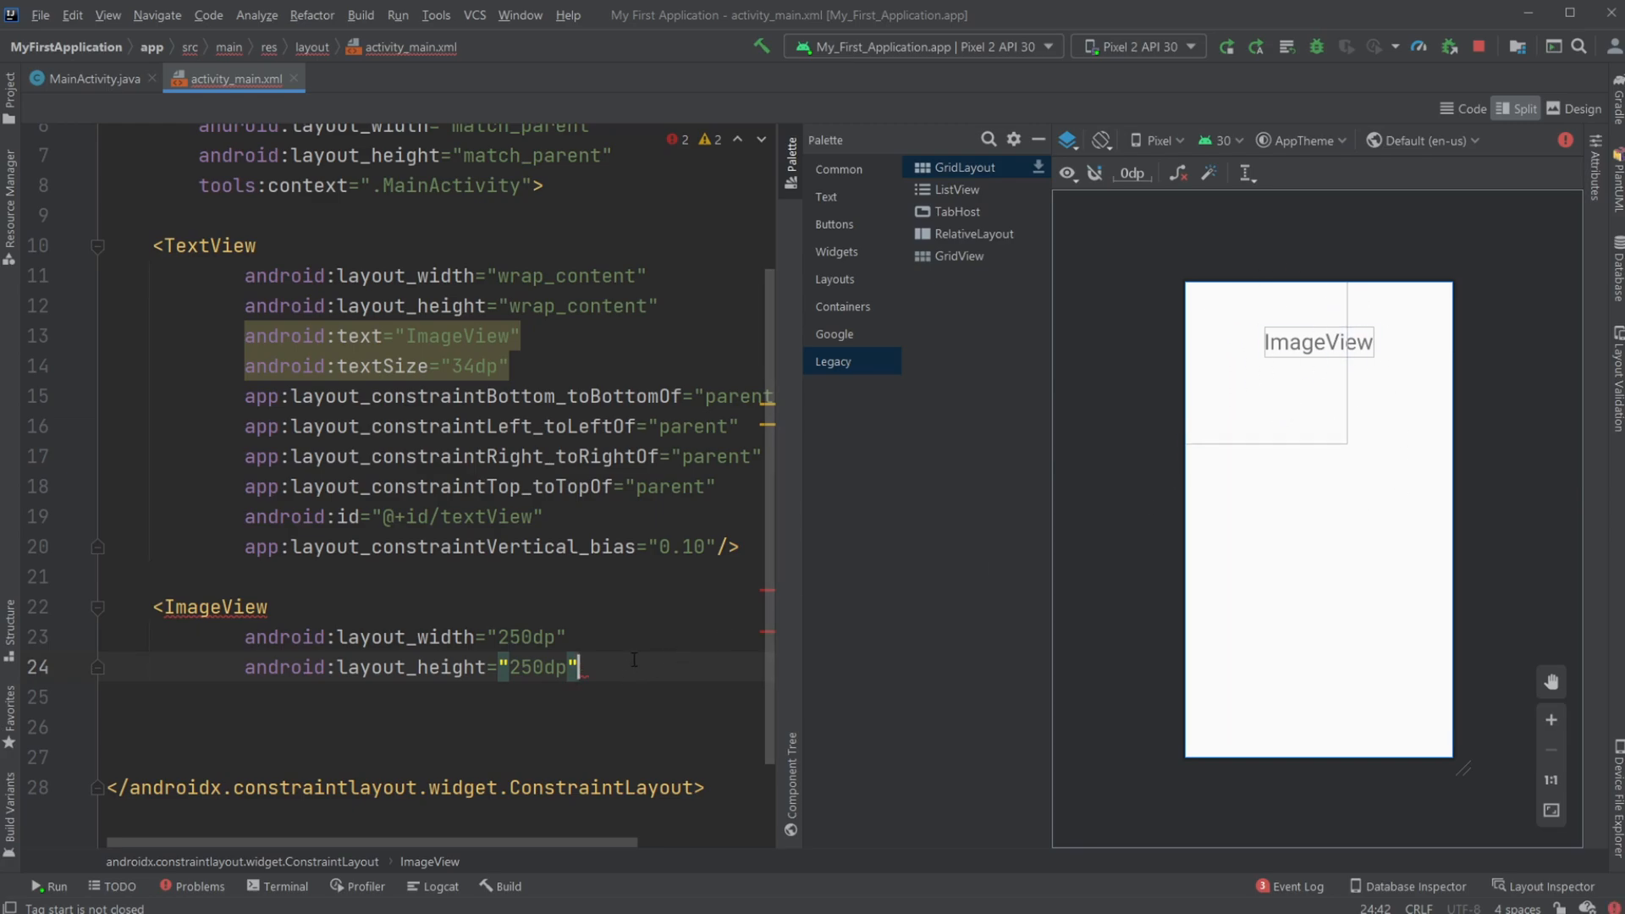
type("src=\"@drawable/picture")
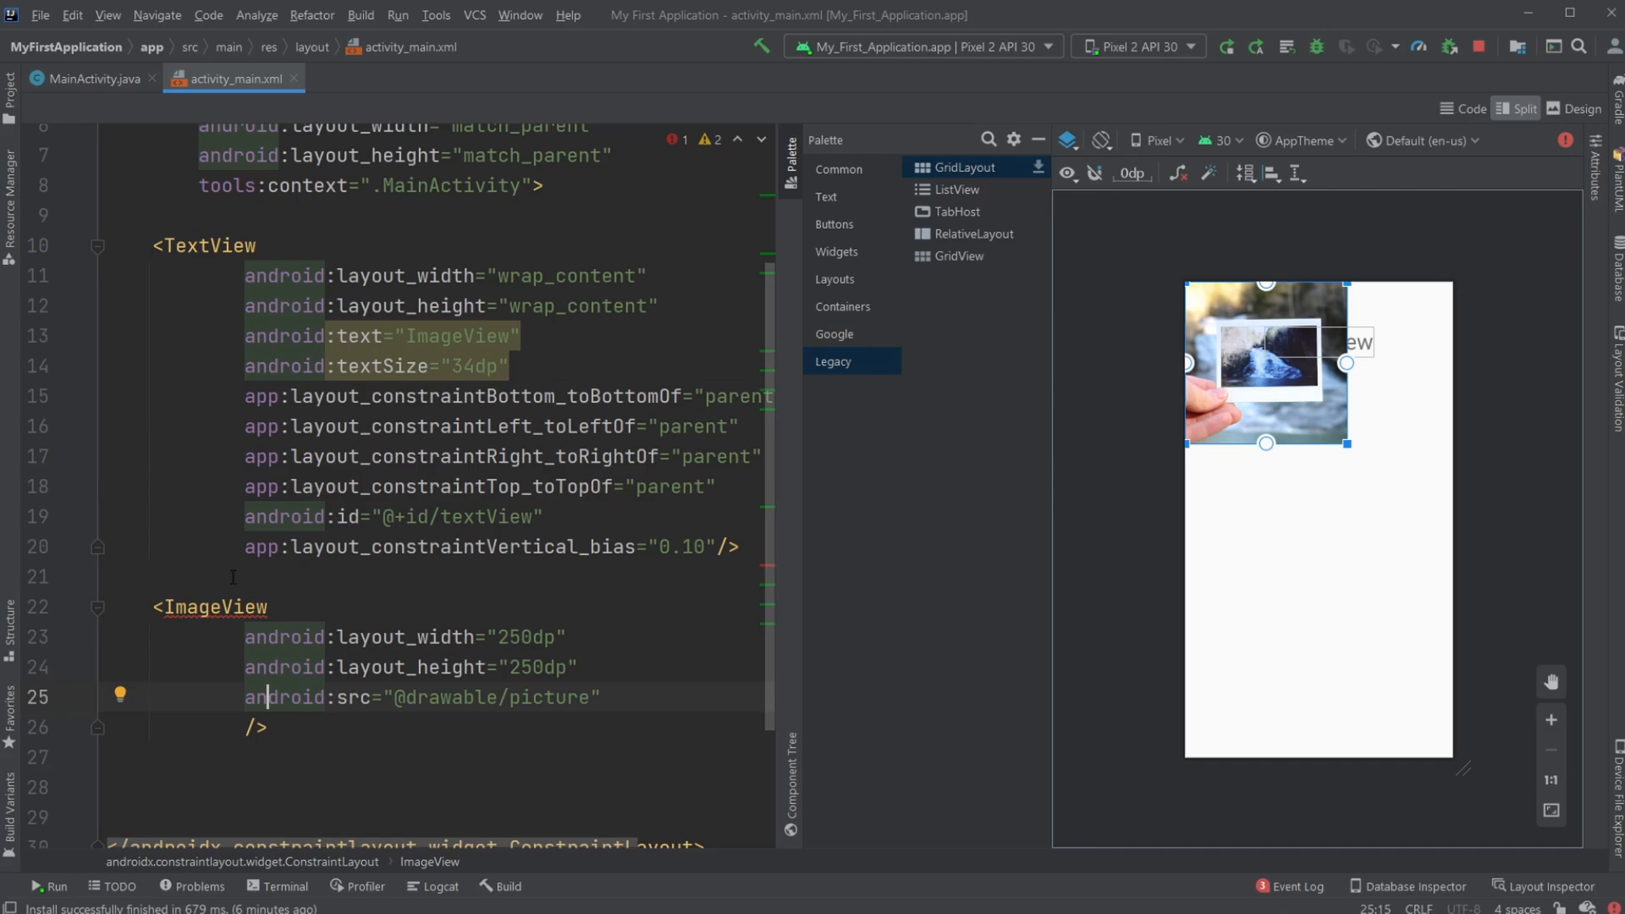
Constrain the ImageView's Start, End, Top and Bottom to parent so the photo centers below the text
left_click(958, 256)
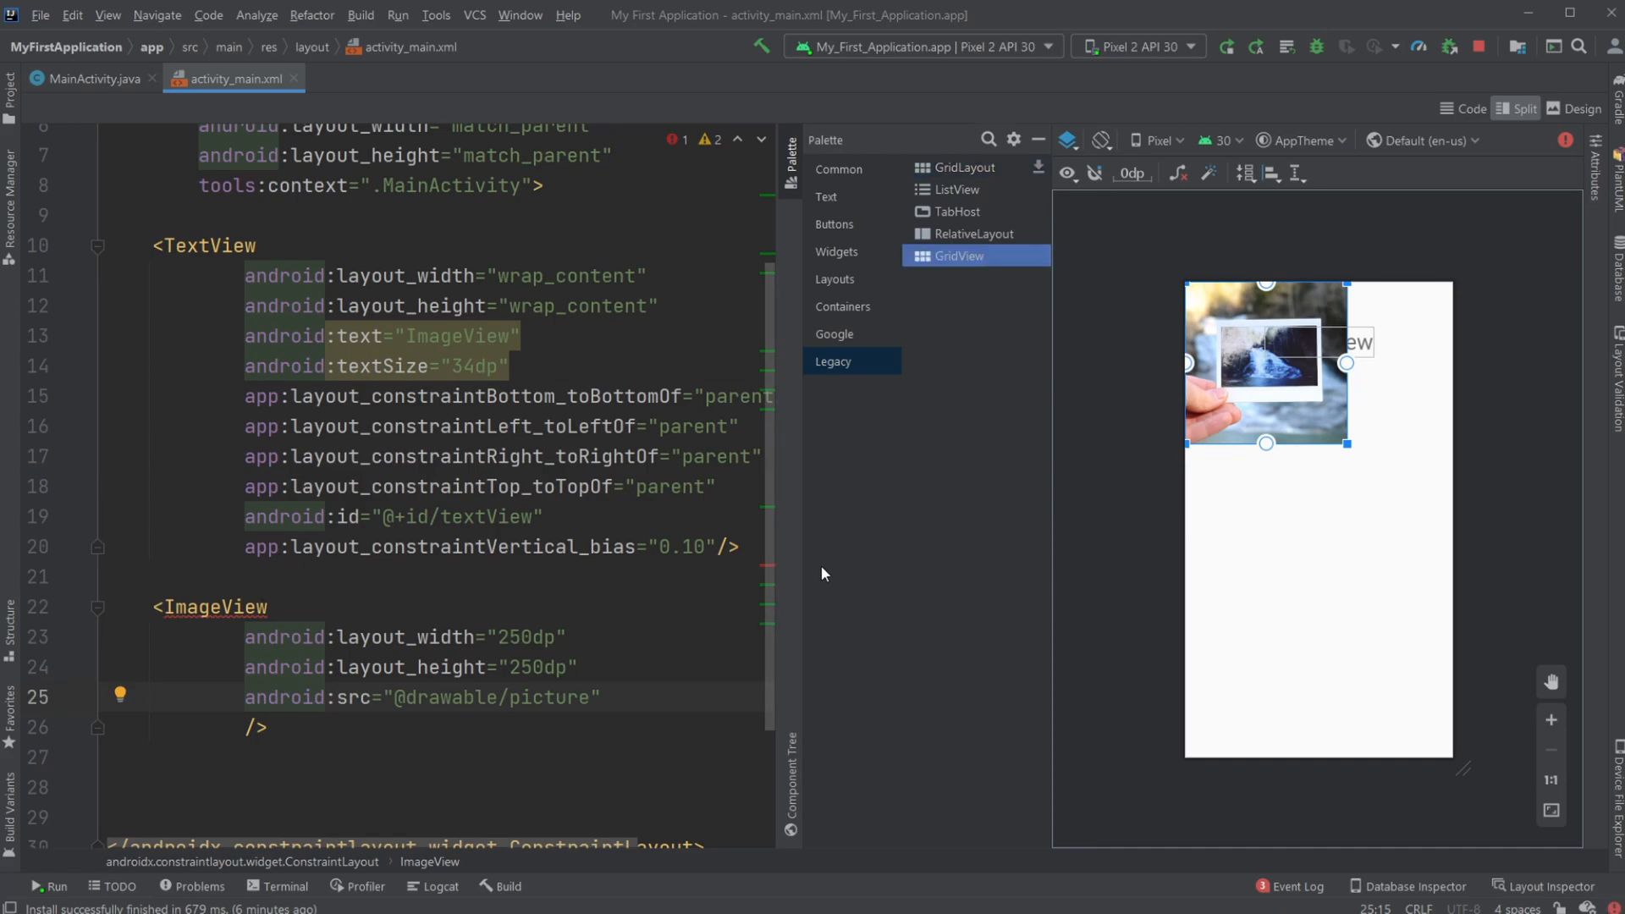
scroll("down", 3)
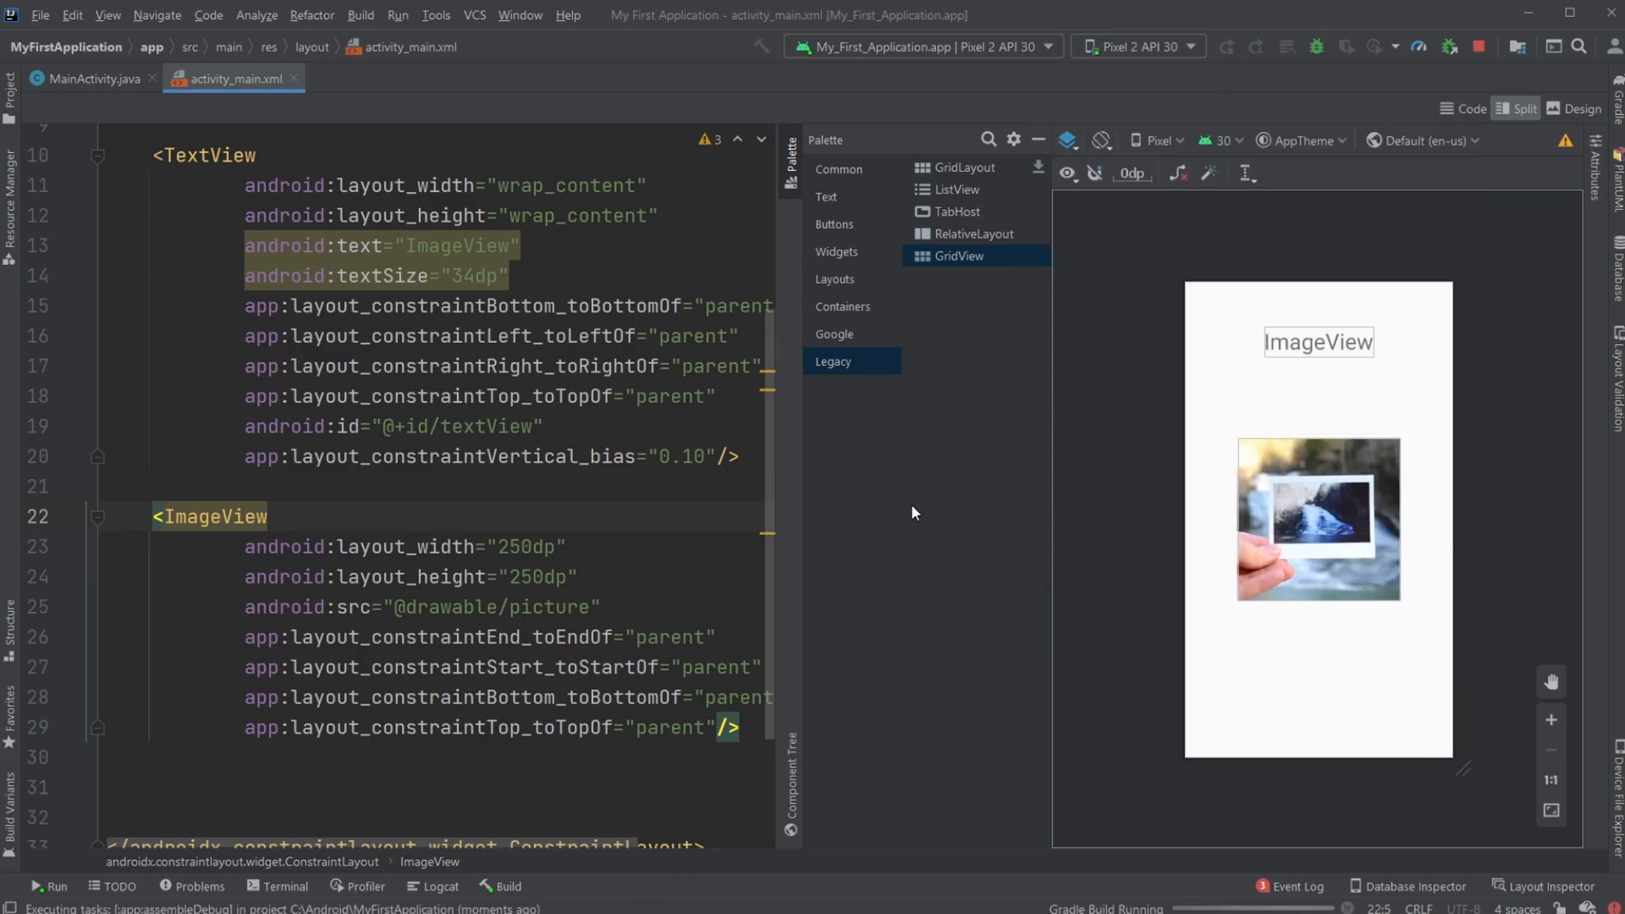
Bring up the emulator showing the ImageView text with the waterfall photo centered beneath it
left_click(1225, 46)
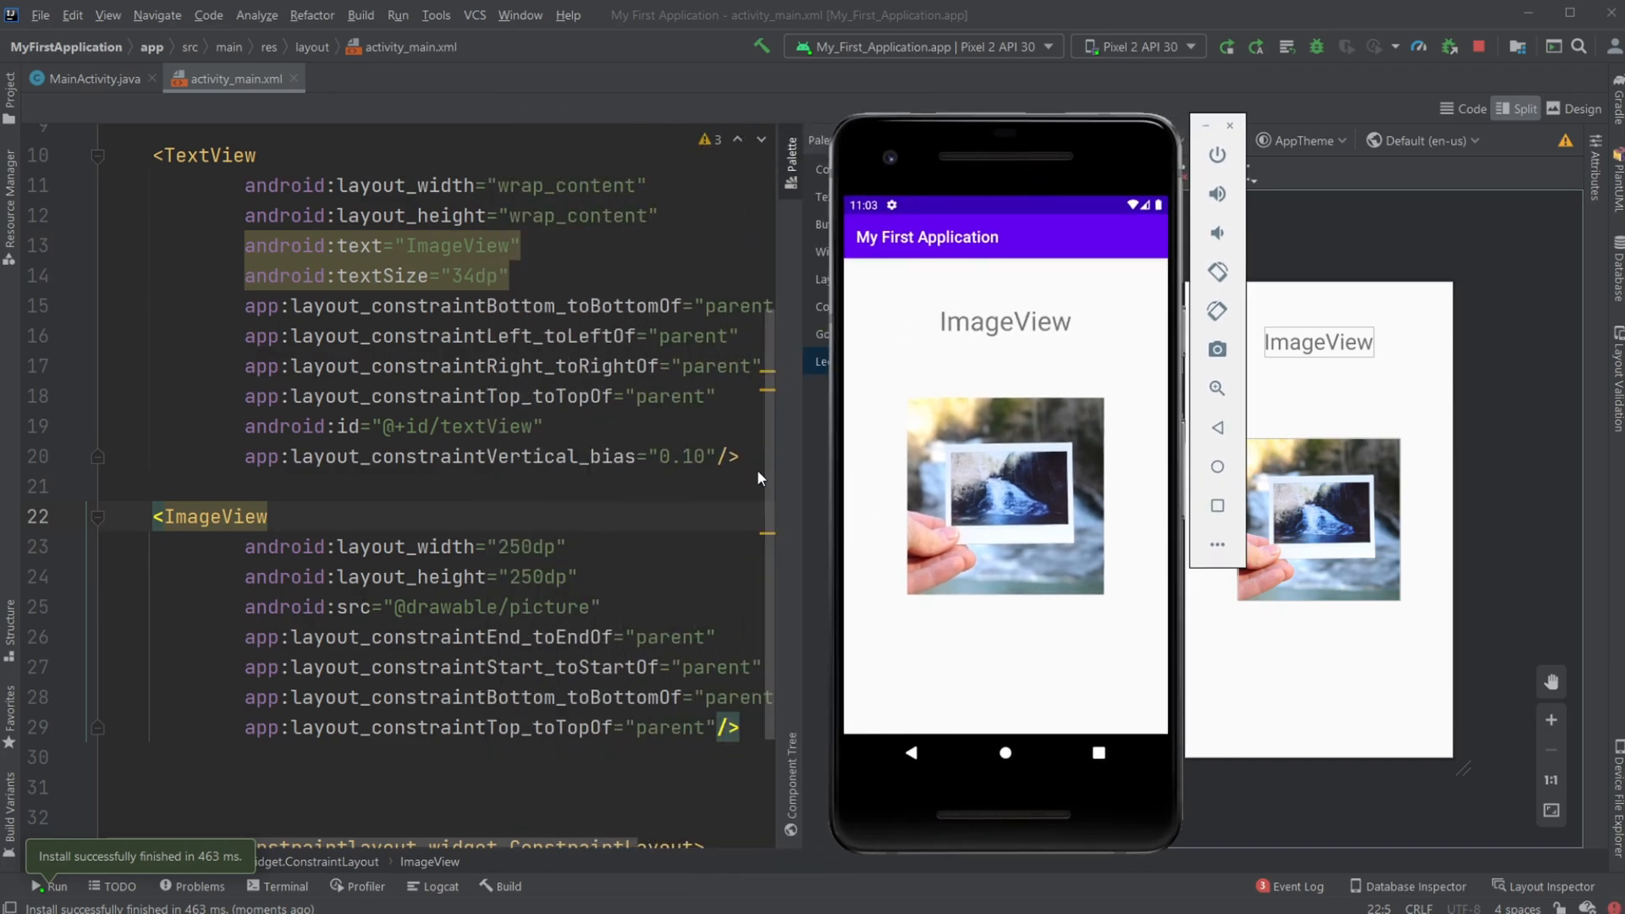
mouse_move(39, 232)
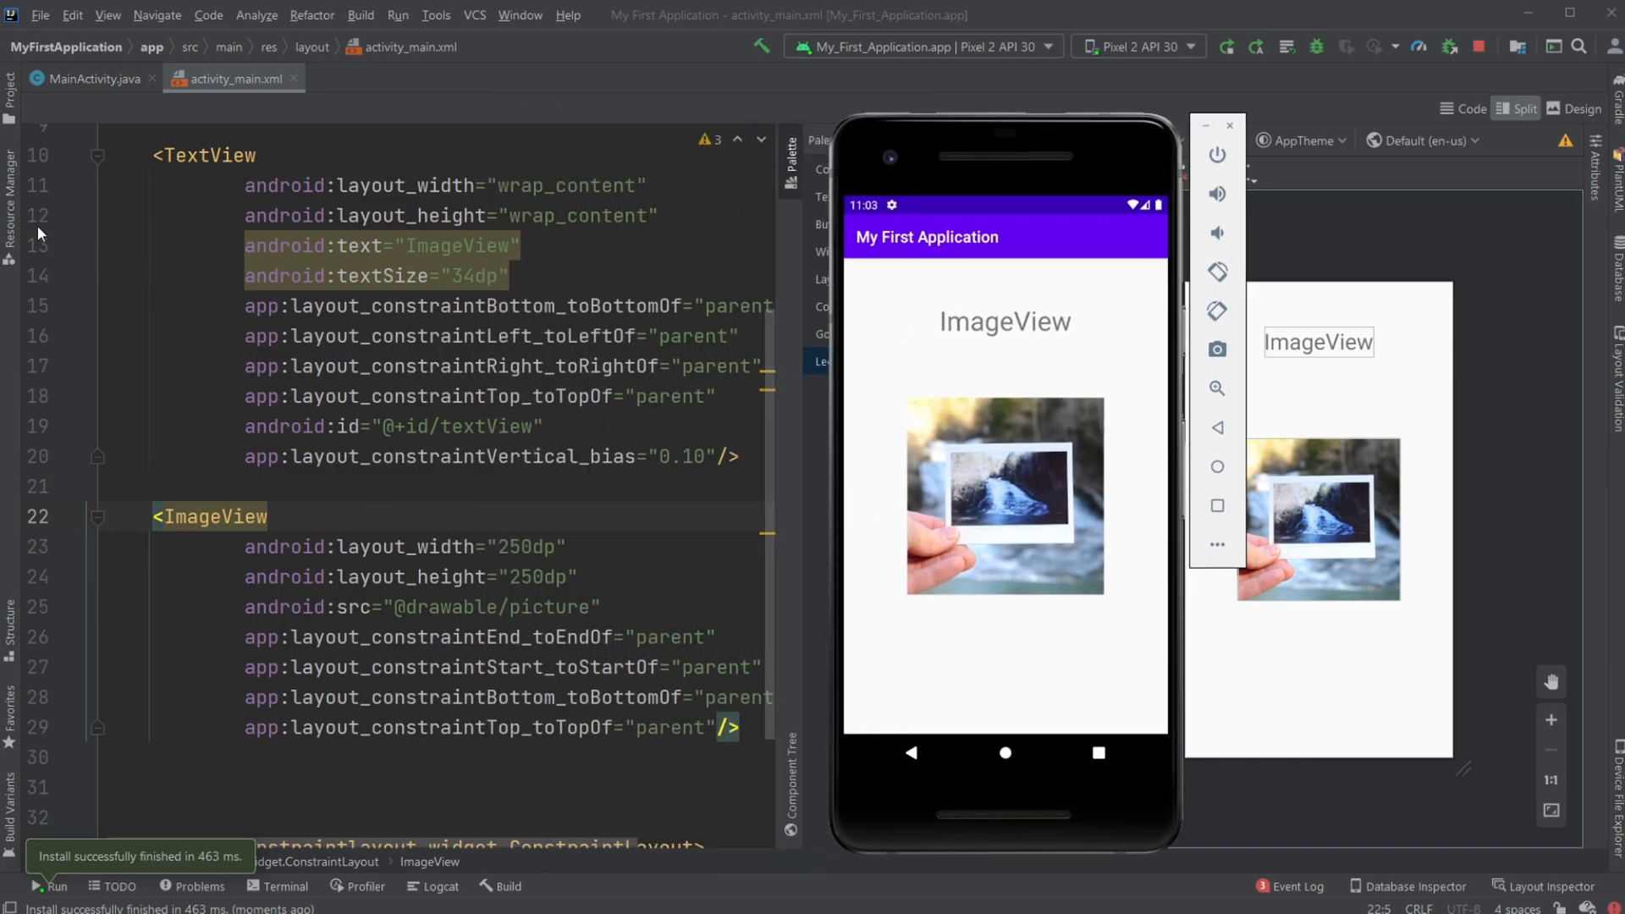